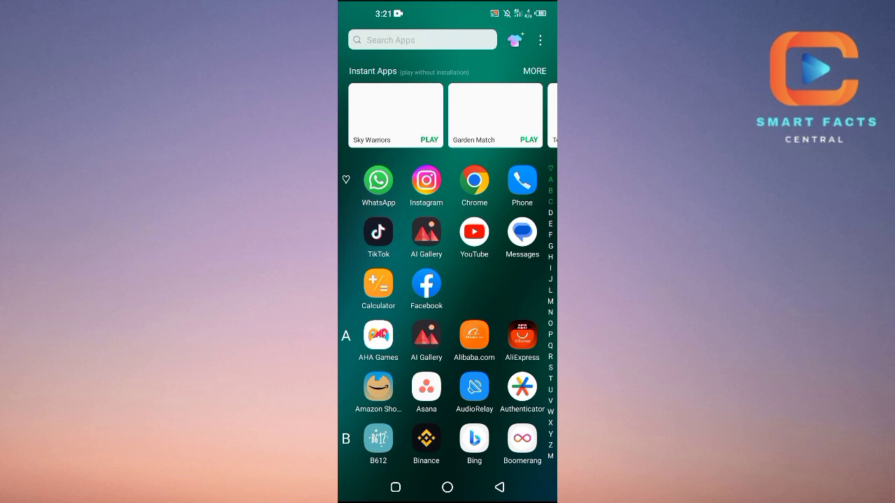
Launch Amazon Shopping from the app drawer
scroll(down, 3)
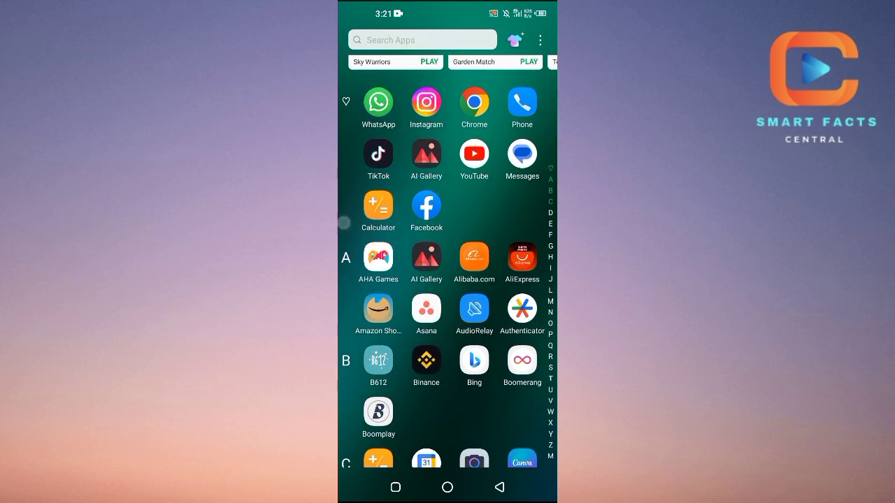
click(378, 308)
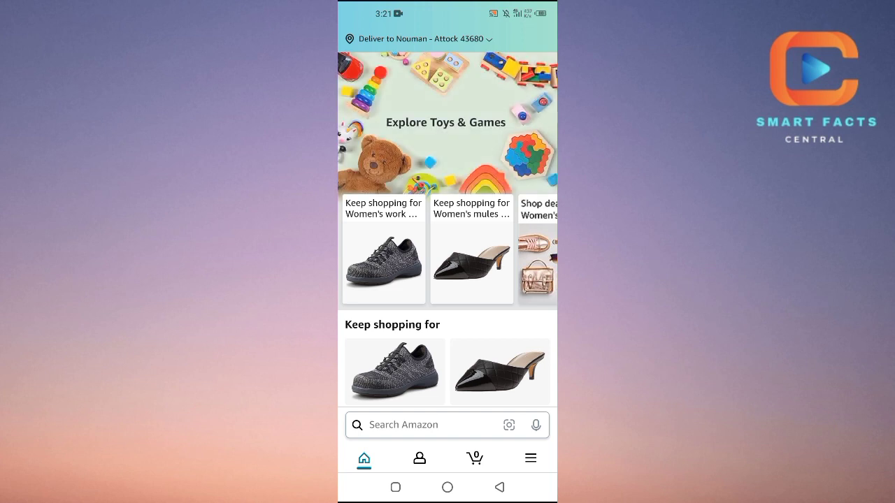
Go to the profile tab, scroll down, and open Your Account
click(420, 458)
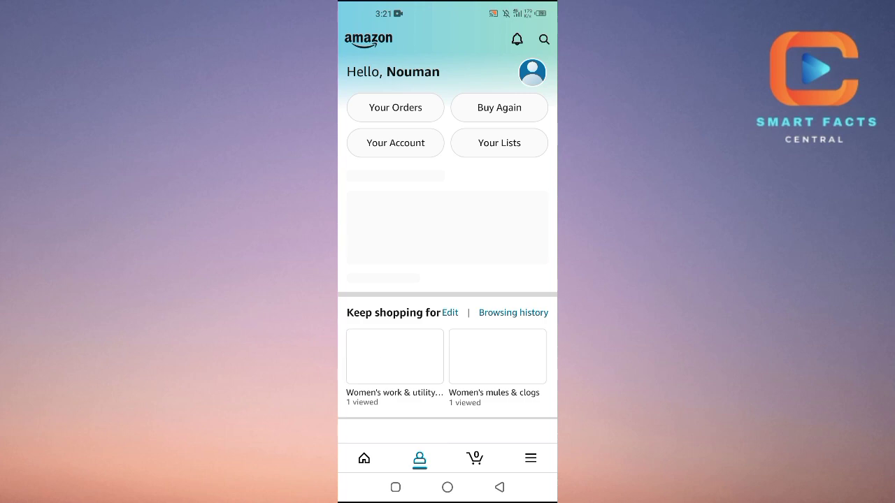
scroll(down, 3)
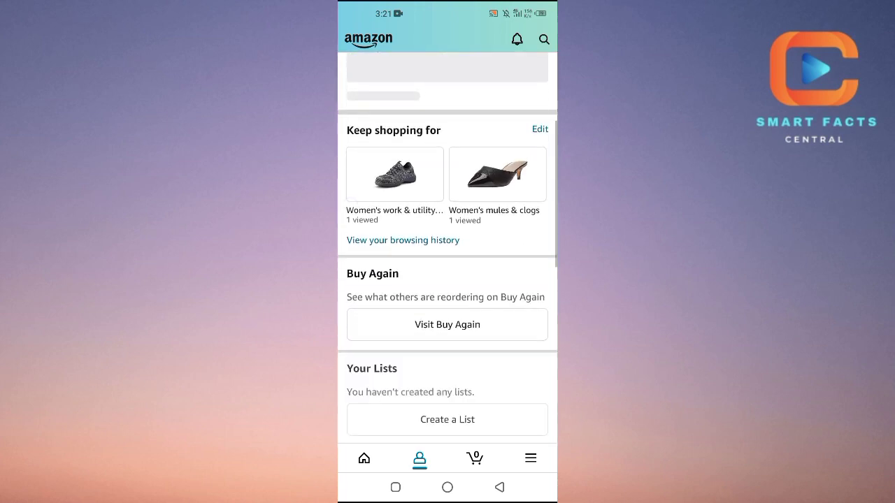
scroll(down, 3)
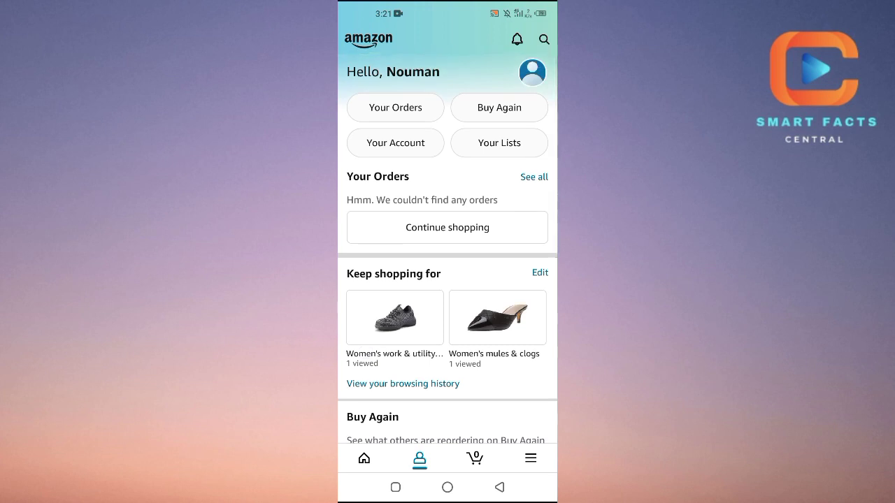
click(544, 40)
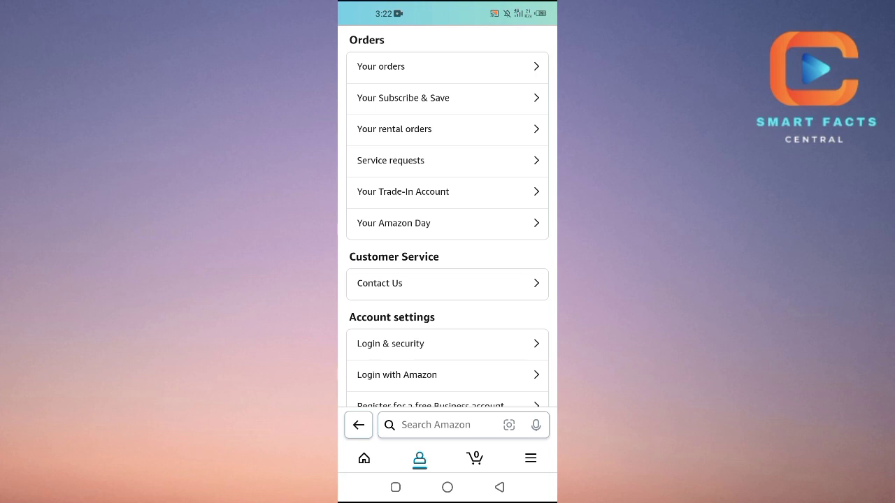
scroll(down, 3)
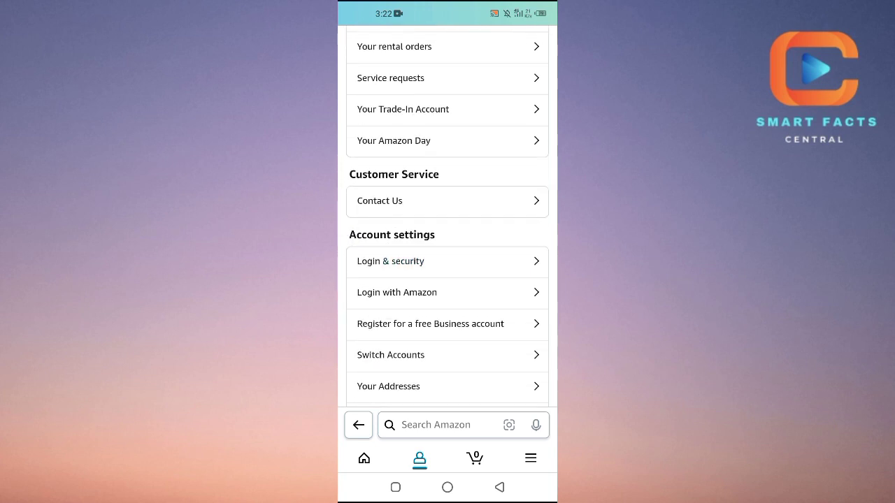
scroll(down, 3)
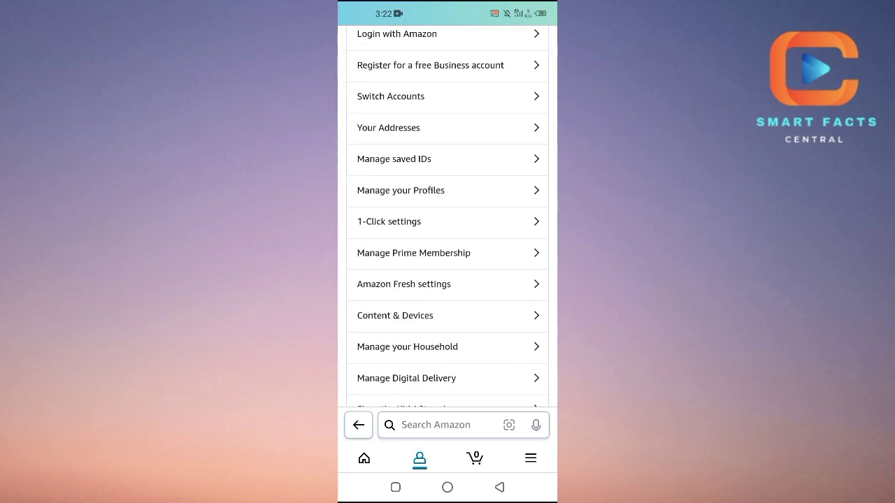
scroll(up, 3)
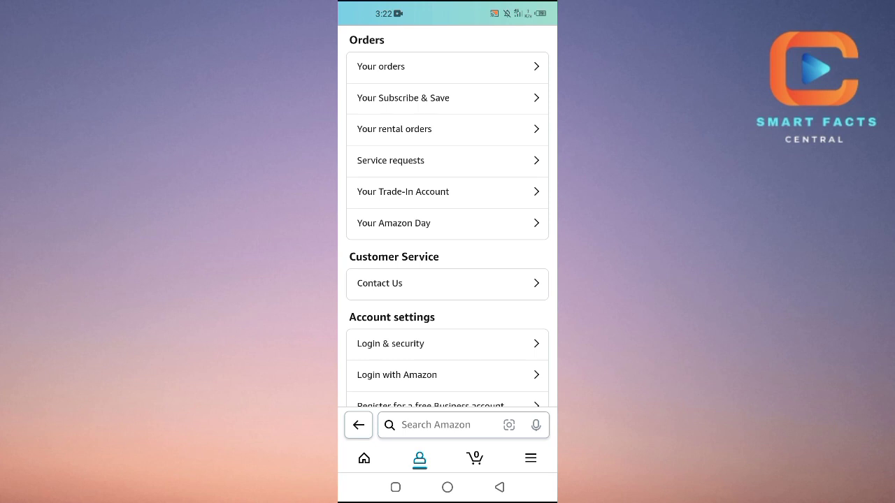
scroll(down, 3)
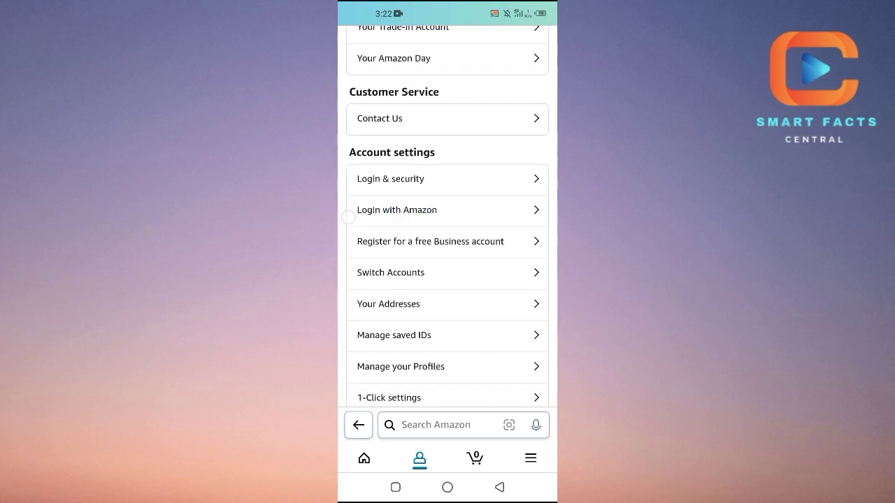
scroll(down, 3)
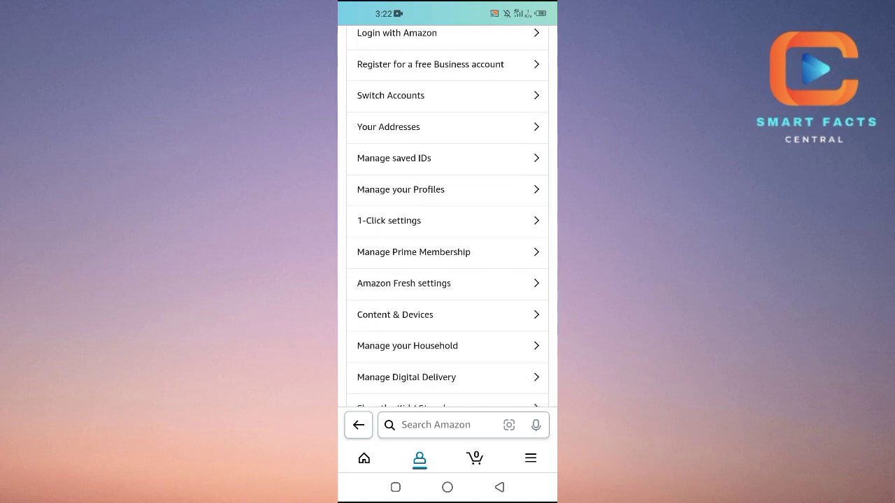